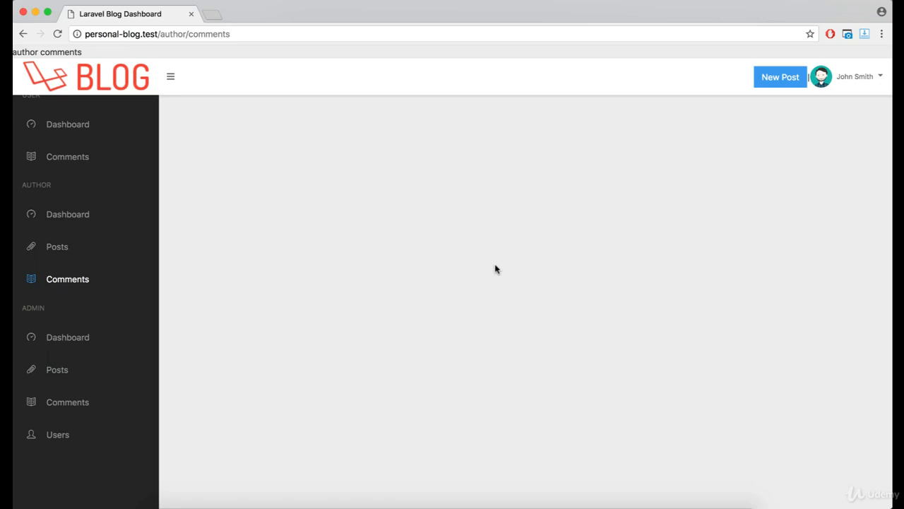
{"action": "mouse_move", "coordinate": [68, 279]}
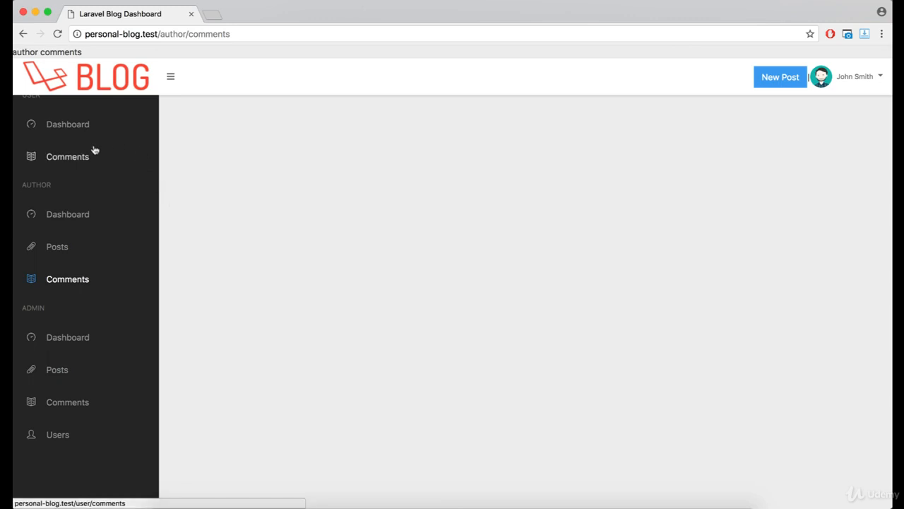
{"action": "mouse_move", "coordinate": [185, 161]}
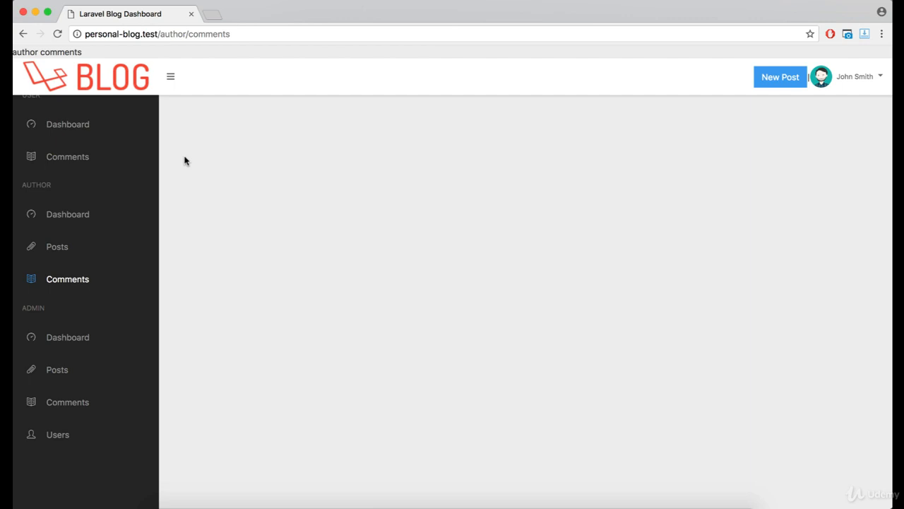
{"action": "mouse_move", "coordinate": [68, 156]}
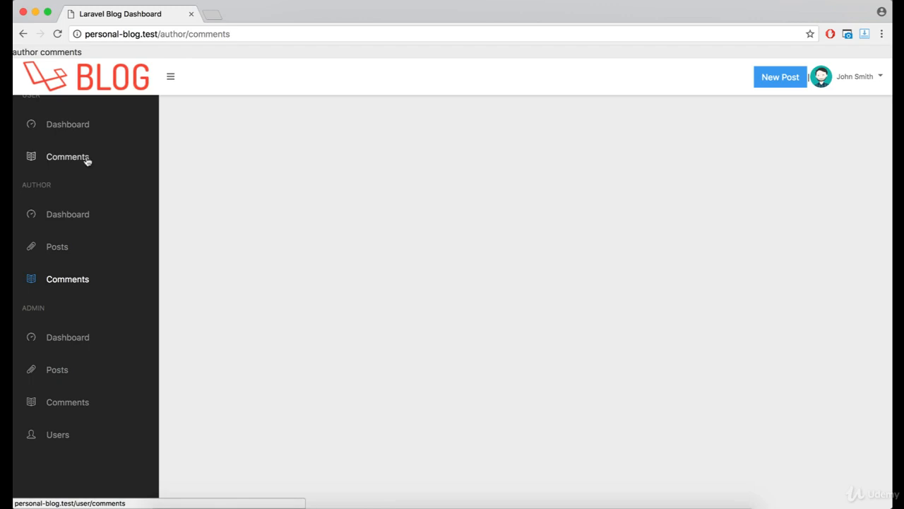
Step: Show the User Comments page from the sidebar, listing two comments with post, content and time
{"action": "left_click", "coordinate": [68, 155]}
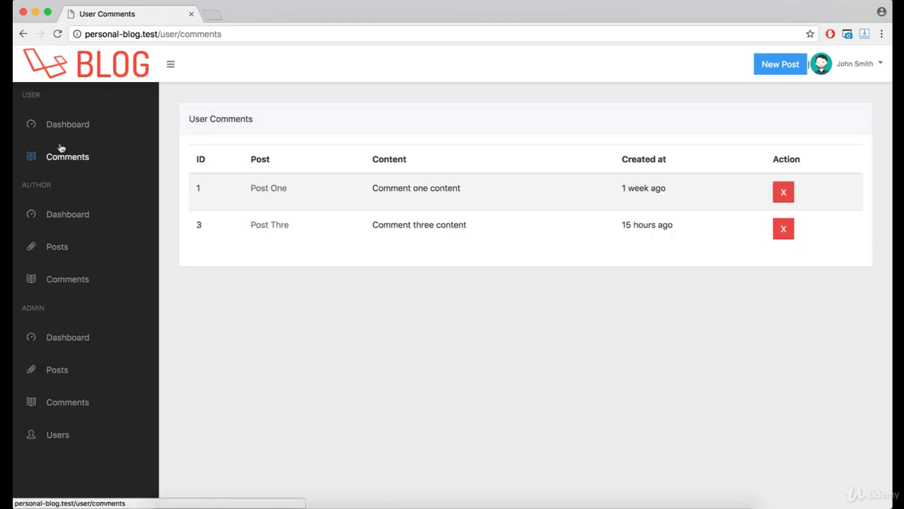
{"action": "left_click", "coordinate": [68, 279]}
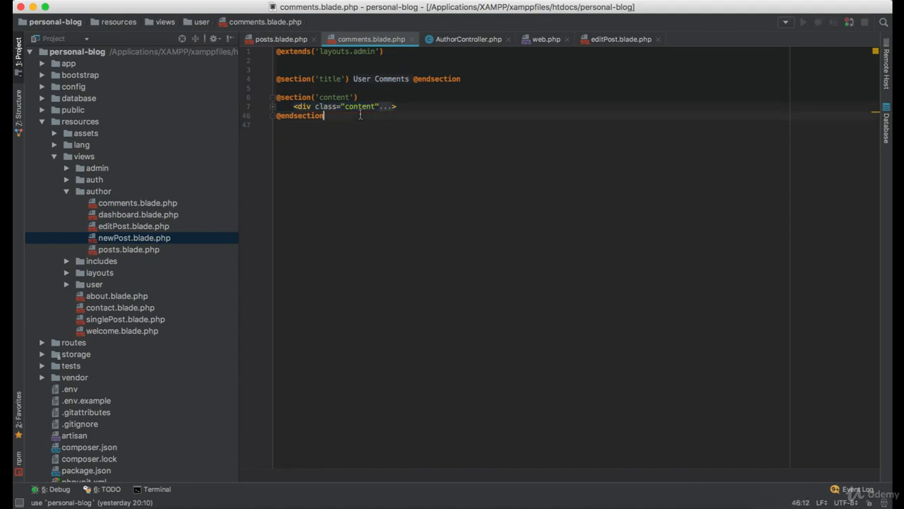
Step: Bring up author/comments.blade.php, the copied User Comments template, and select 'User' in its title
{"action": "key", "text": "cmd+a"}
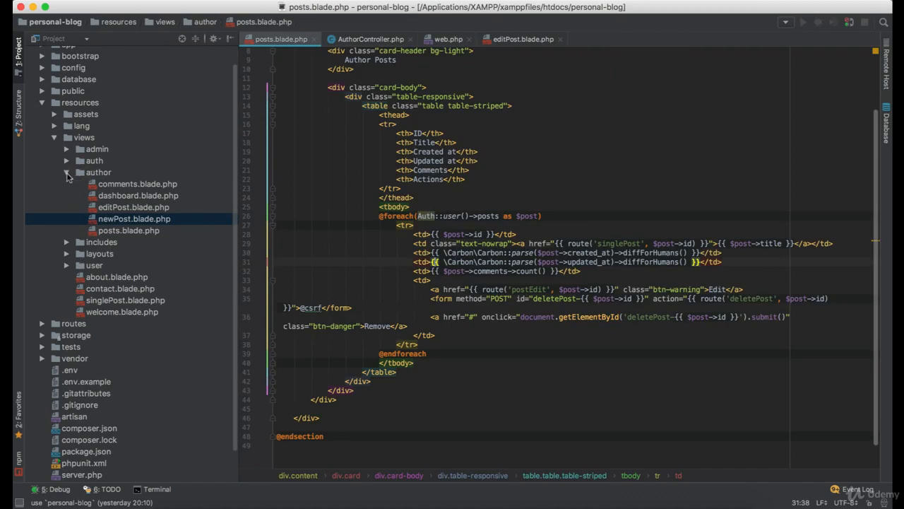
{"action": "left_click", "coordinate": [137, 184]}
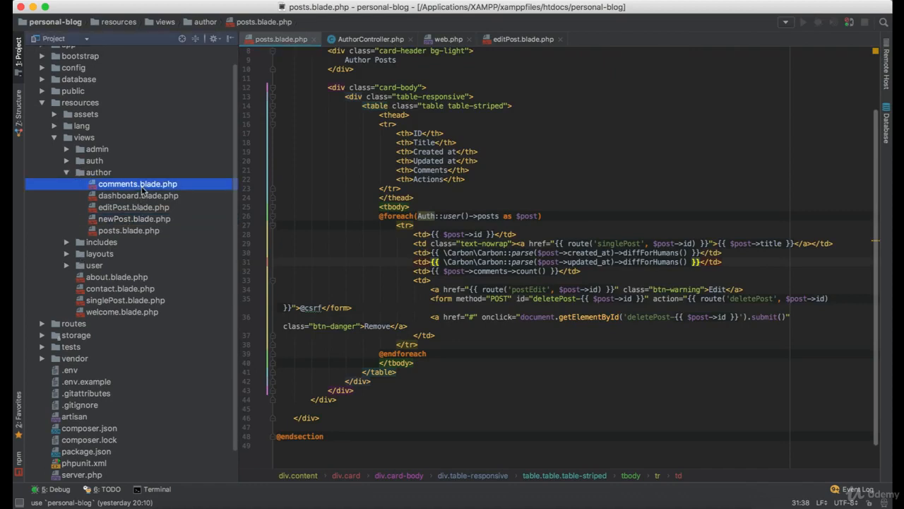
{"action": "double_click", "coordinate": [137, 184]}
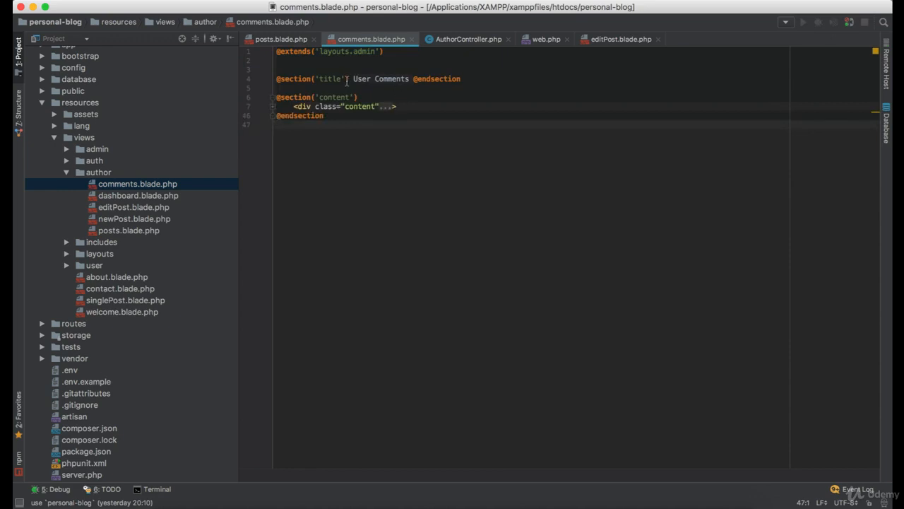
{"action": "double_click", "coordinate": [360, 79]}
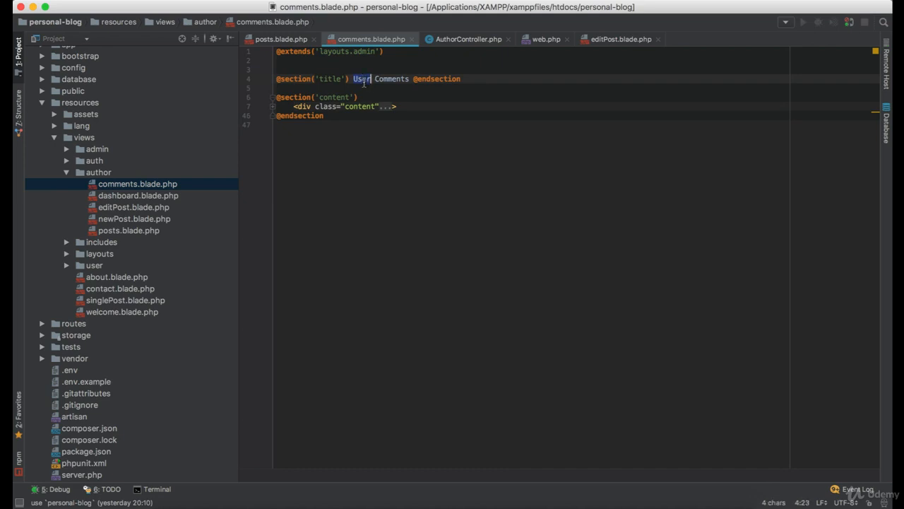
Step: Retitle the page title and card header from 'User Comments' to 'Author Comments'
{"action": "type", "text": "Author"}
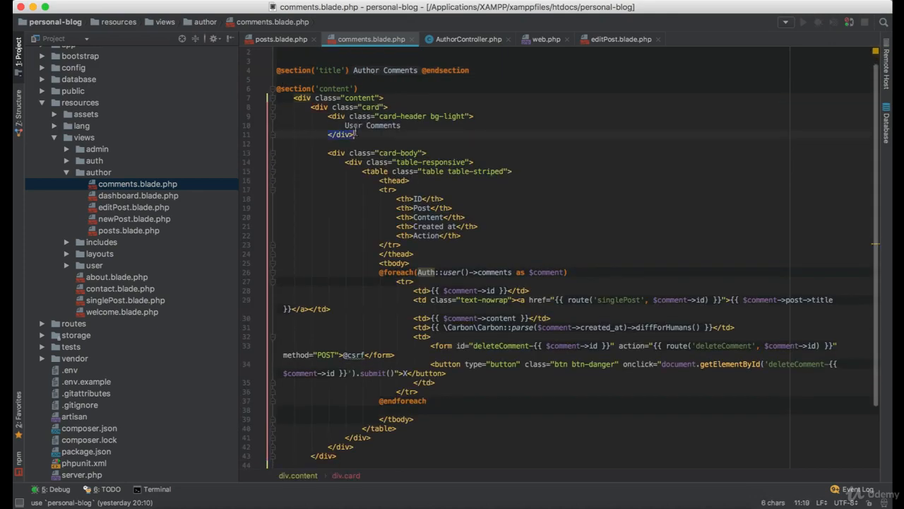
{"action": "type", "text": "Author"}
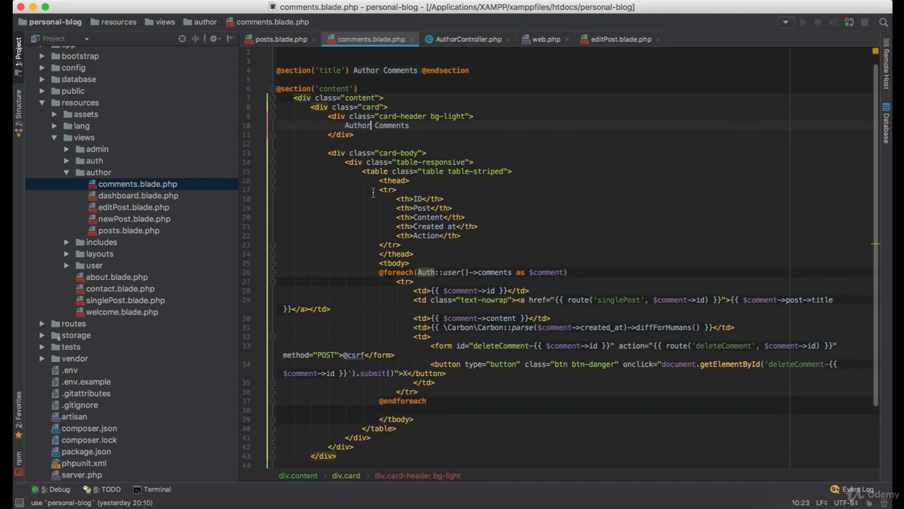
{"action": "scroll", "scroll_direction": "down", "scroll_amount": 3}
{"action": "type", "text": "a"}
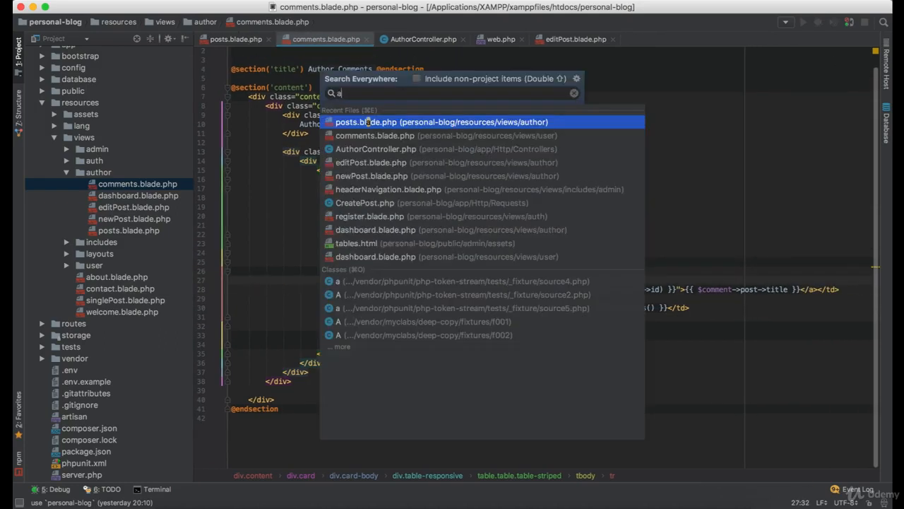
Step: In AuthorController::comments, begin the '$comments = Comment::' assignment before the view return
{"action": "left_click", "coordinate": [376, 148]}
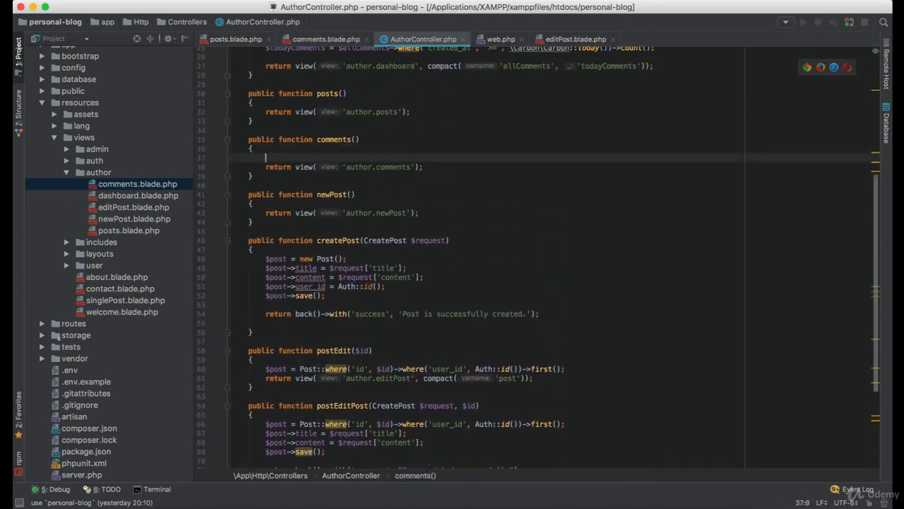
{"action": "type", "text": "$comments"}
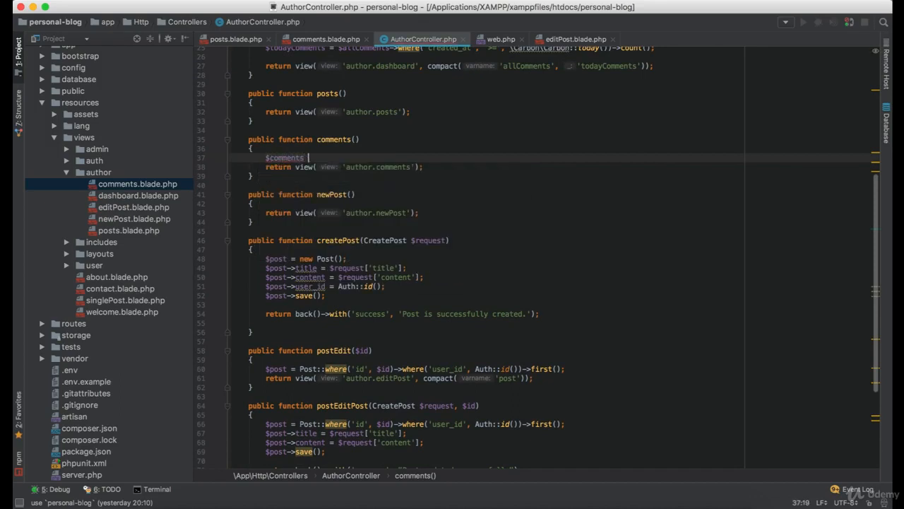
{"action": "type", "text": "="}
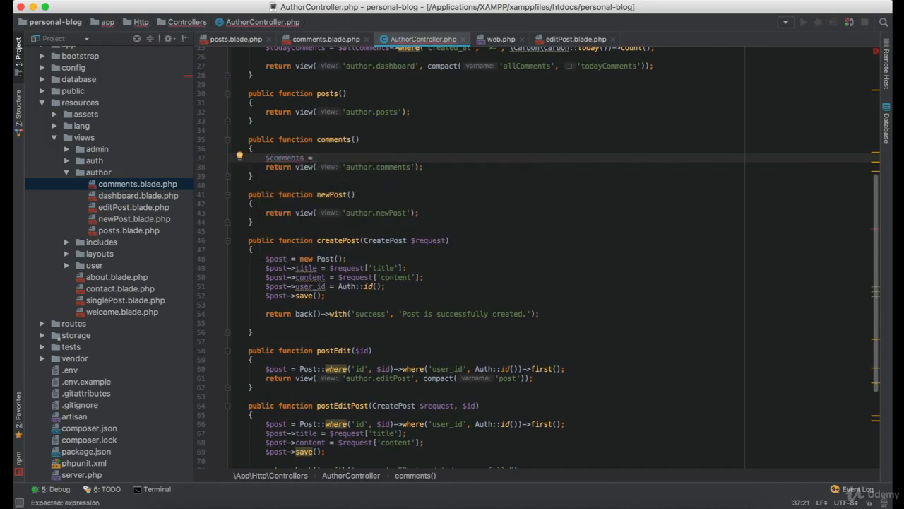
{"action": "type", "text": "Comment::"}
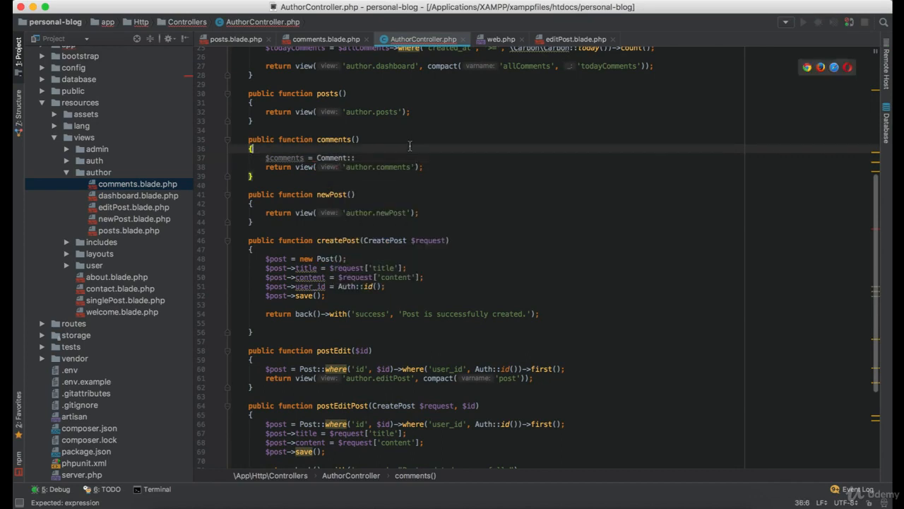
{"action": "type", "text": "$"}
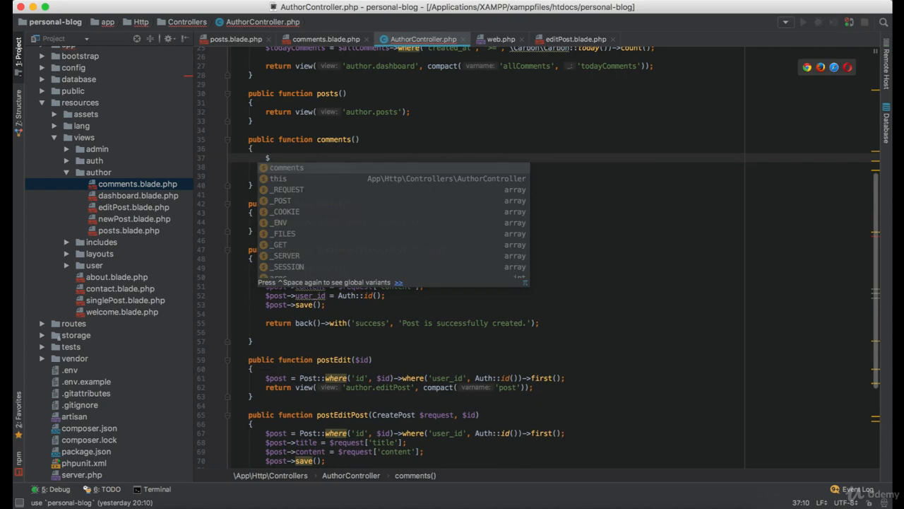
Step: Add $posts = Post::where('user_id', Auth::id())->pluck('id')->toArray(); above the Comment:: query
{"action": "type", "text": "post"}
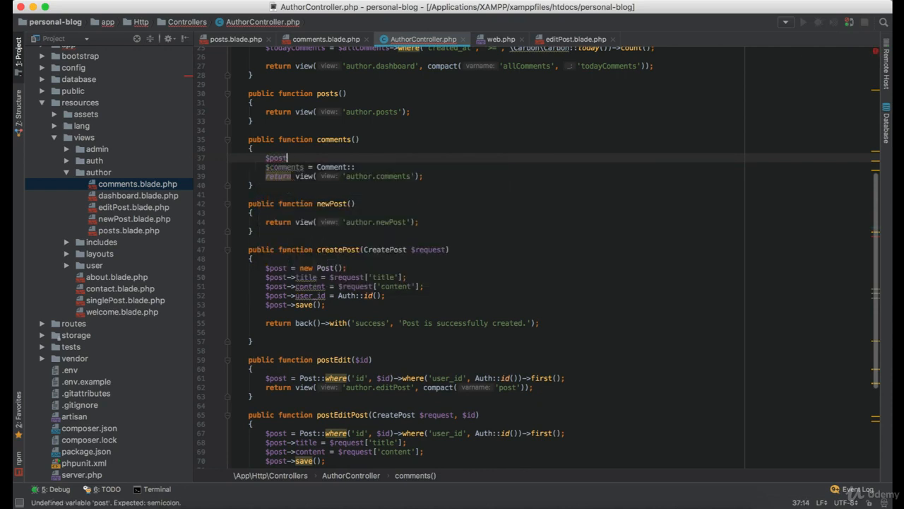
{"action": "key", "text": "backspace"}
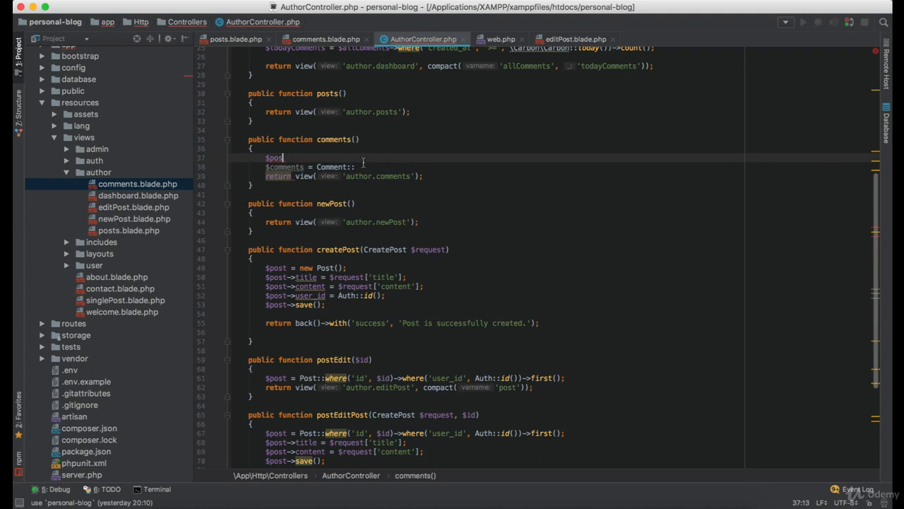
{"action": "type", "text": "s"}
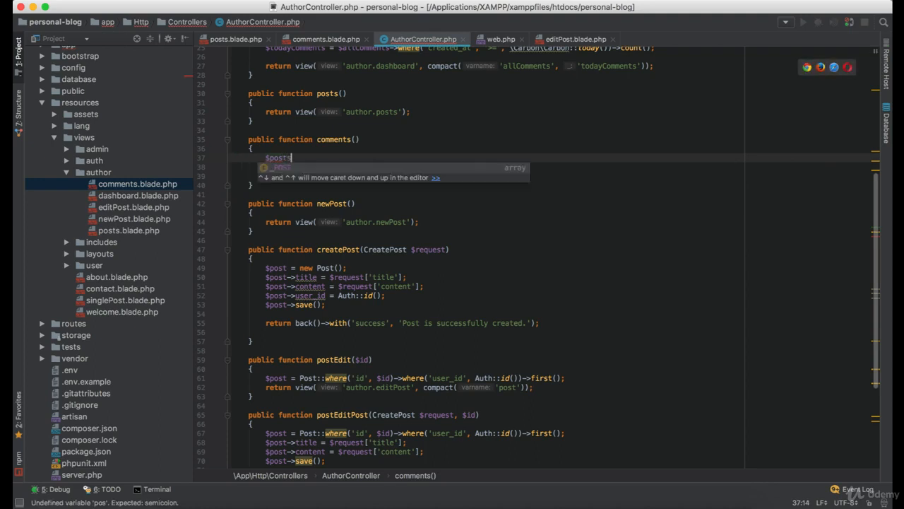
{"action": "type", "text": "$comments = Comment::"}
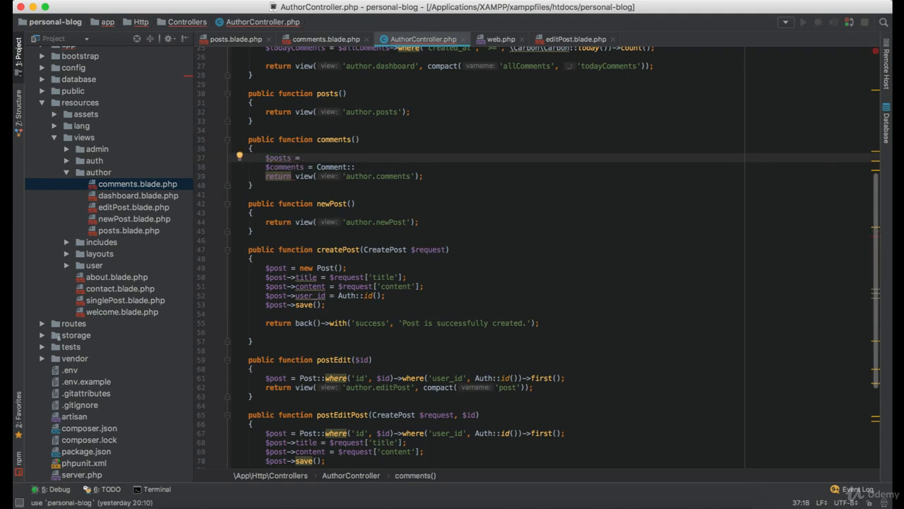
{"action": "type", "text": "Post::where('user_id',"}
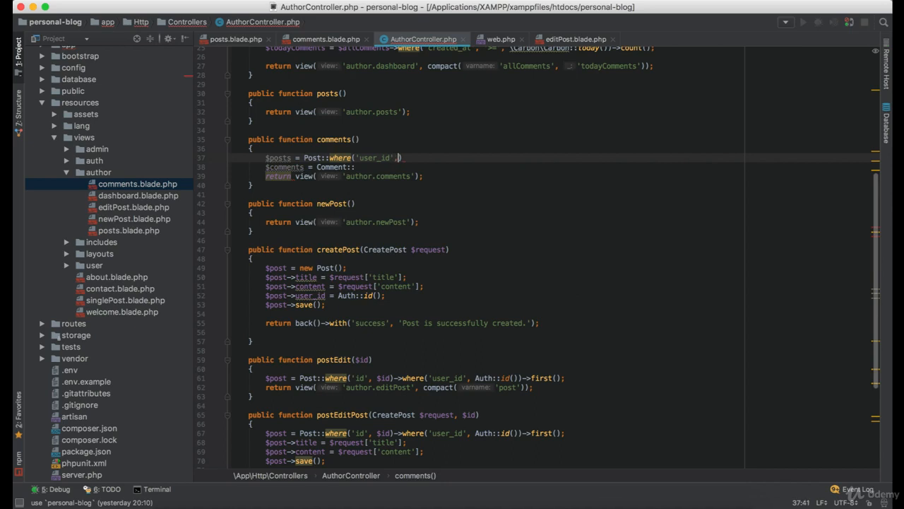
{"action": "type", "text": "Auth::id("}
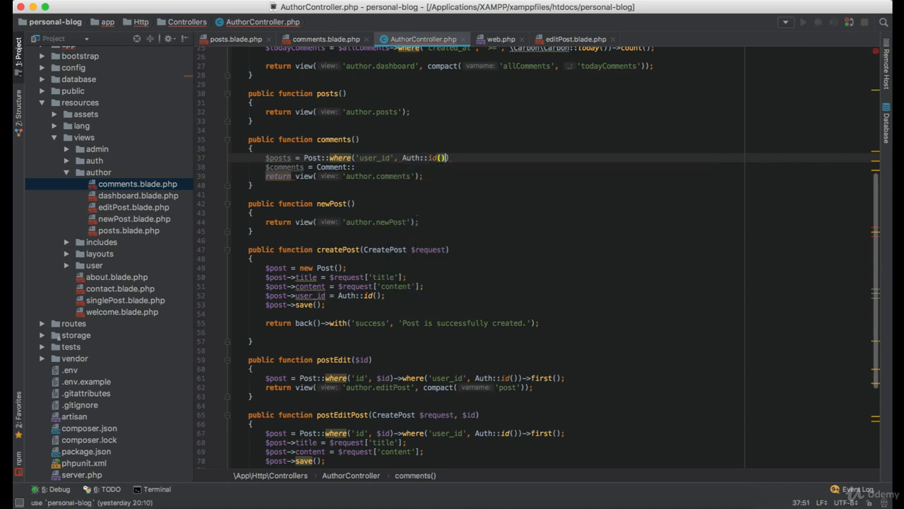
{"action": "type", "text": "->pluck('"}
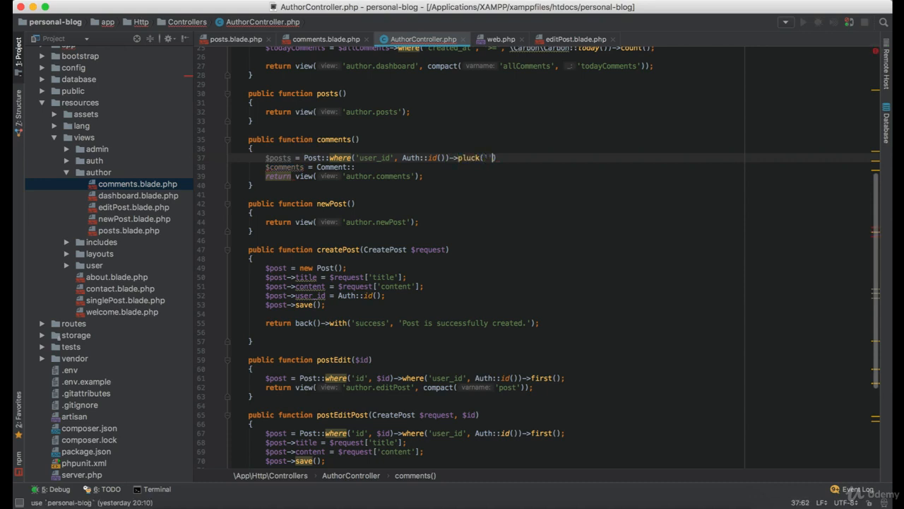
{"action": "type", "text": "id"}
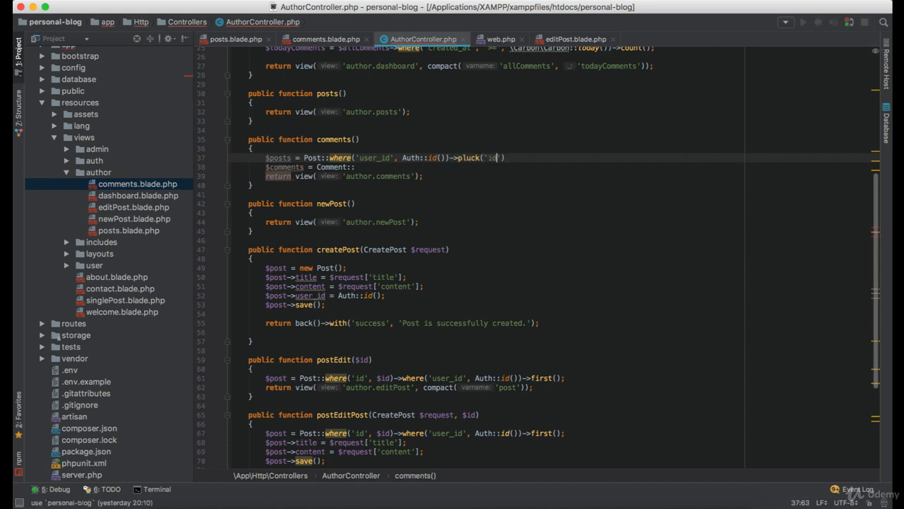
{"action": "type", "text": "->toArray();"}
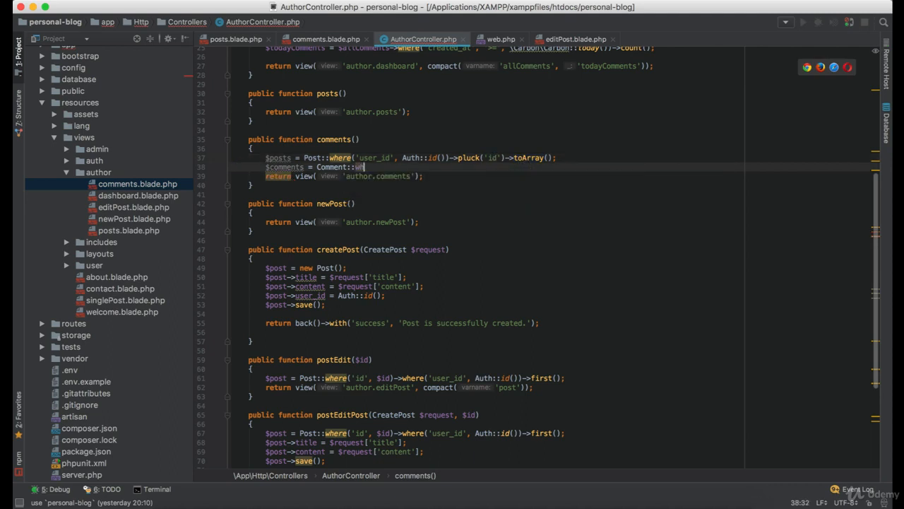
Step: Finish $comments = Comment::whereIn('post_id', $posts)->get(); for the author's posts
{"action": "type", "text": "where()"}
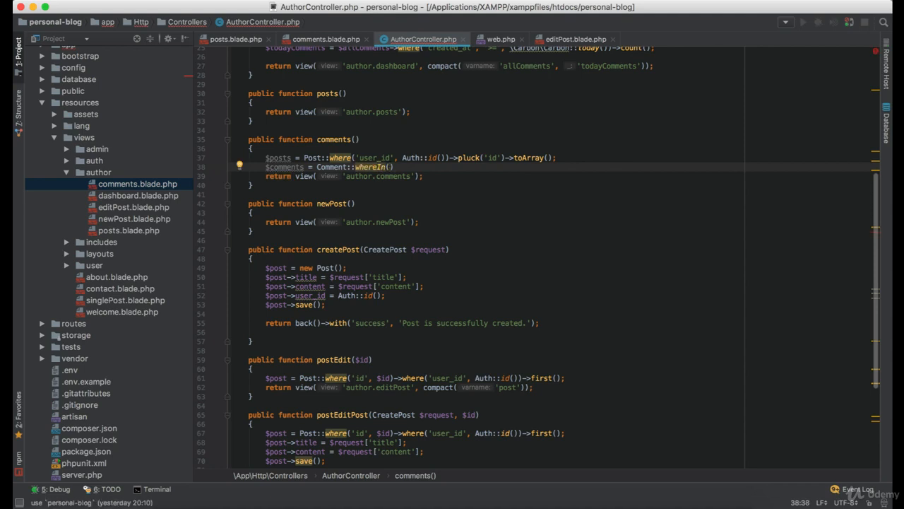
{"action": "type", "text": "'post'"}
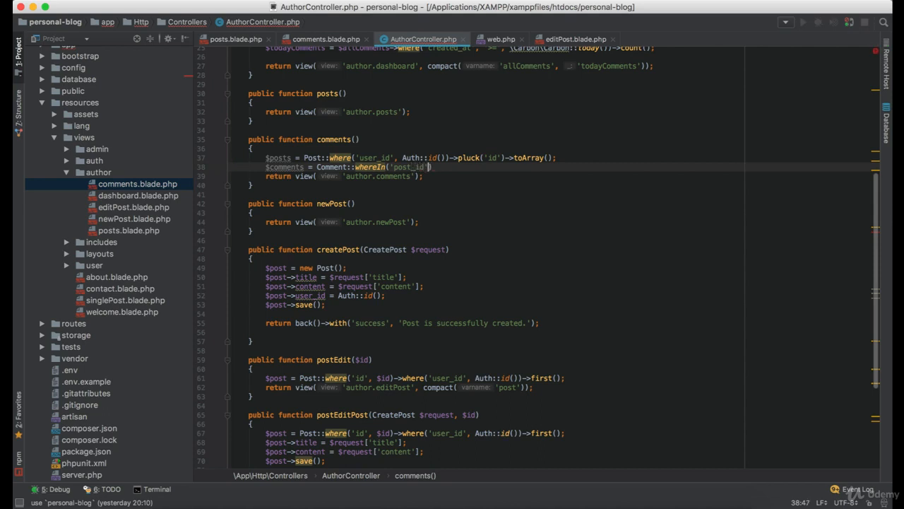
{"action": "type", "text": "$post"}
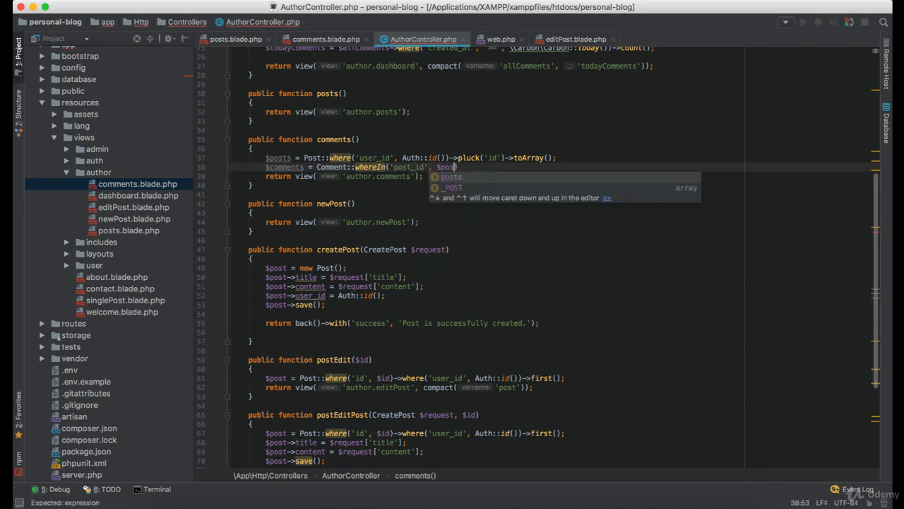
{"action": "type", "text": "posts)"}
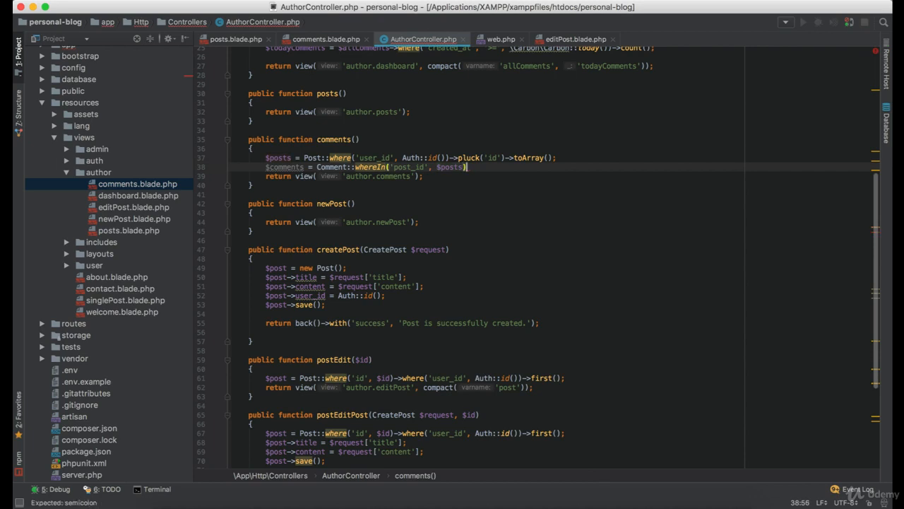
{"action": "type", "text": "->get();"}
{"action": "left_click", "coordinate": [487, 175]}
{"action": "type", "text": ", "}
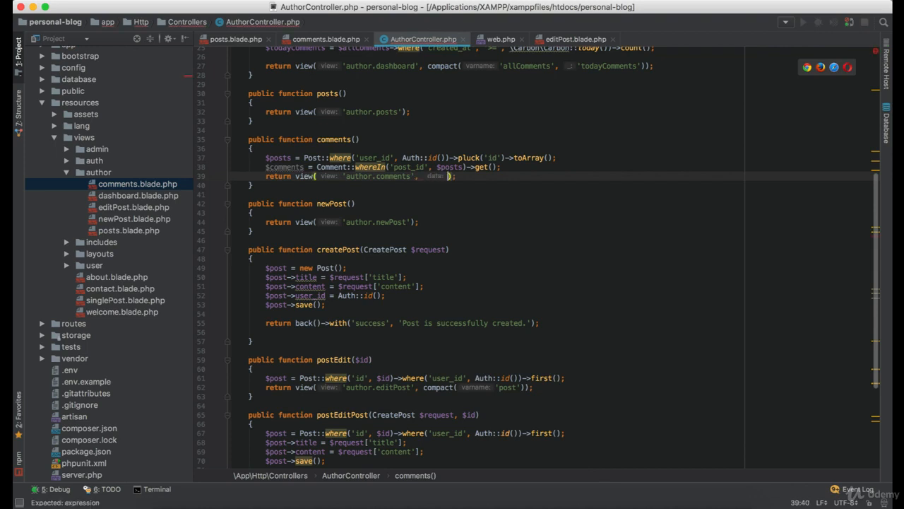
Step: Return view('author.comments', compact('comments')) and save the controller
{"action": "type", "text": "compact('"}
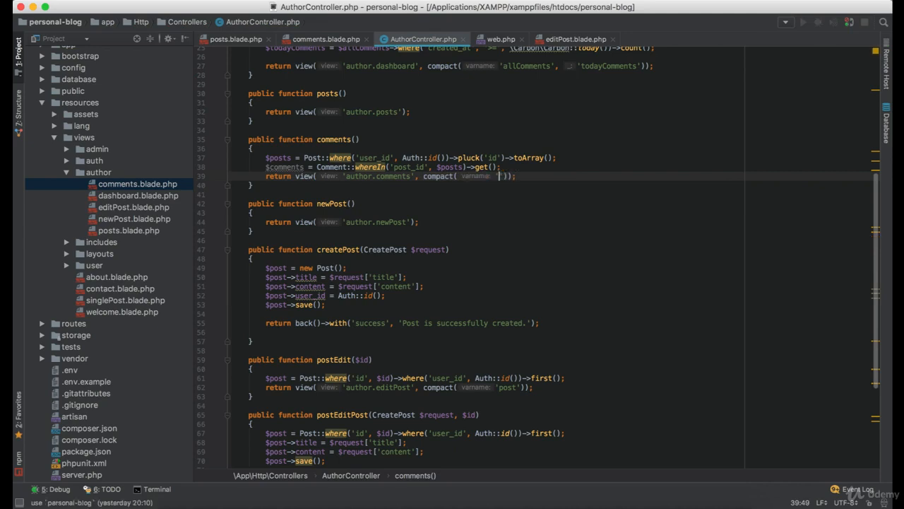
{"action": "type", "text": "'comments'"}
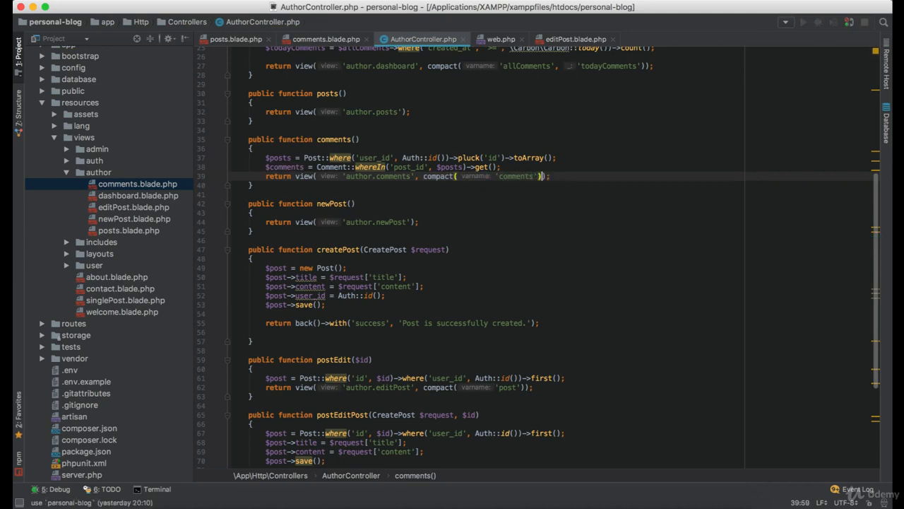
{"action": "key", "text": "cmd+tab"}
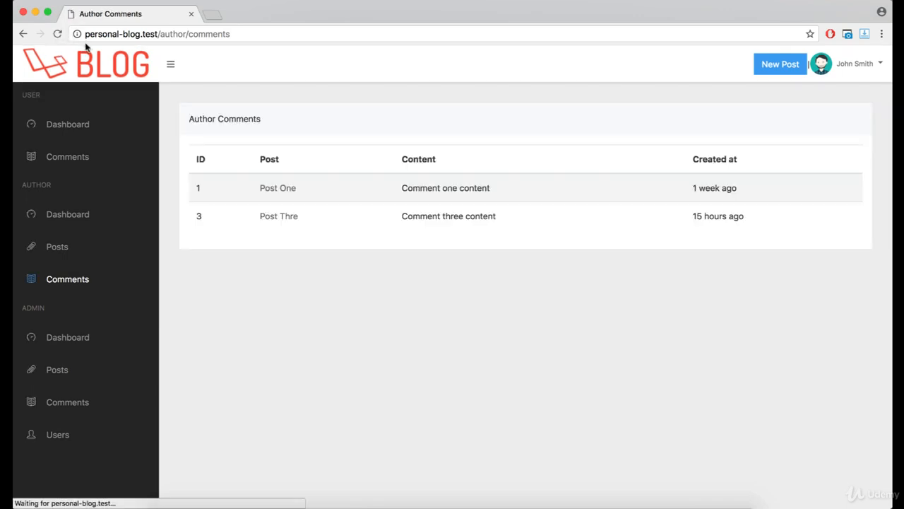
{"action": "mouse_move", "coordinate": [277, 188]}
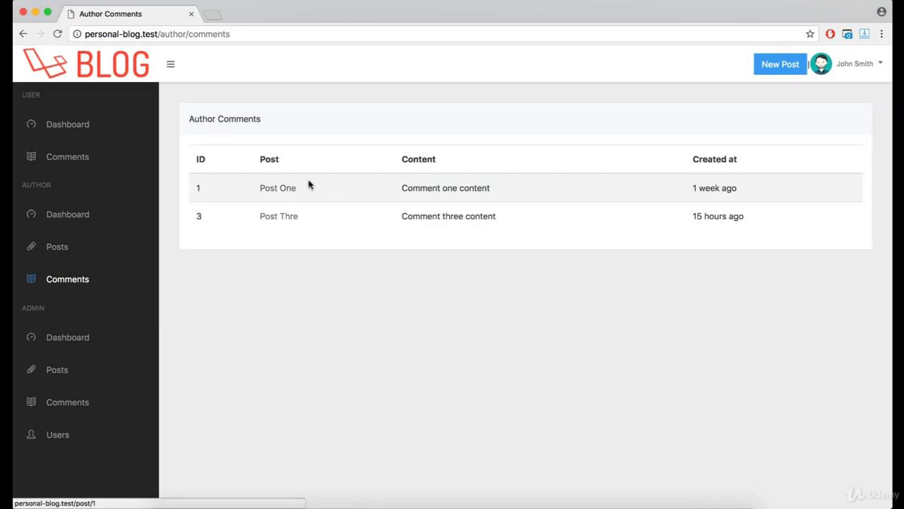
{"action": "mouse_move", "coordinate": [582, 323]}
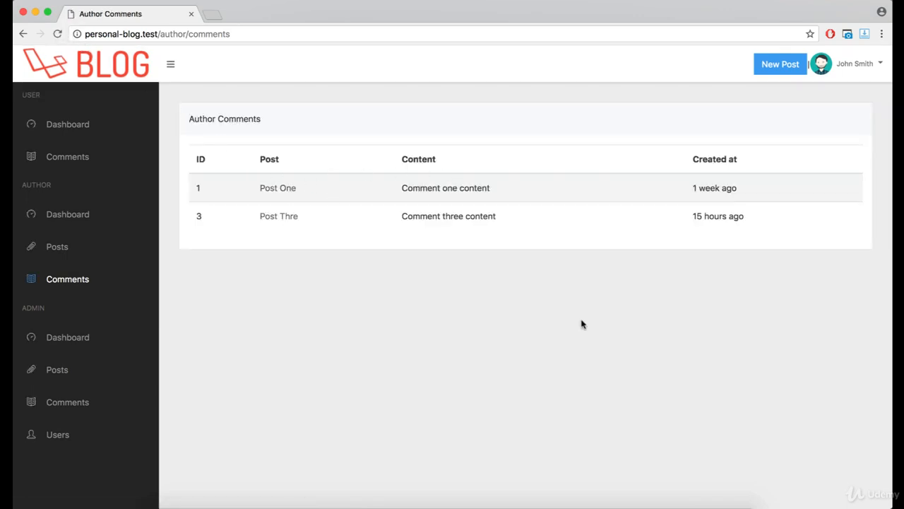